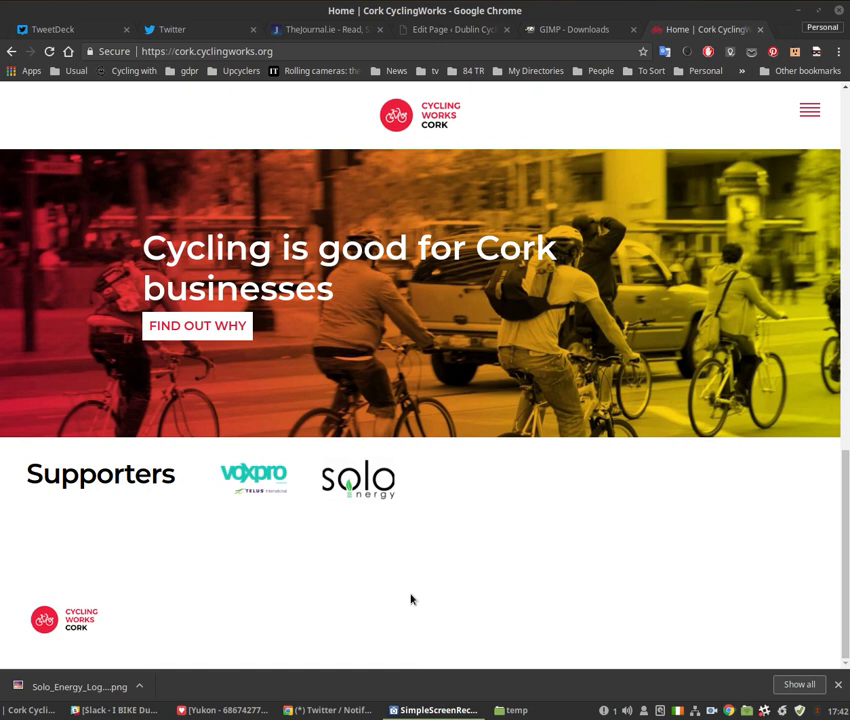
{"action": "mouse_move", "coordinate": [388, 548]}
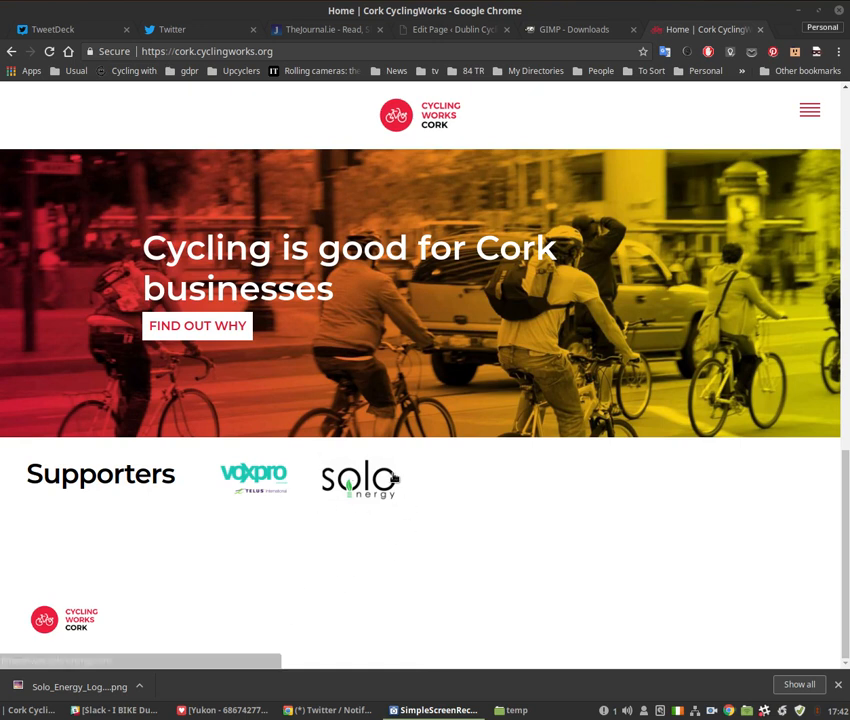
{"action": "mouse_move", "coordinate": [380, 485]}
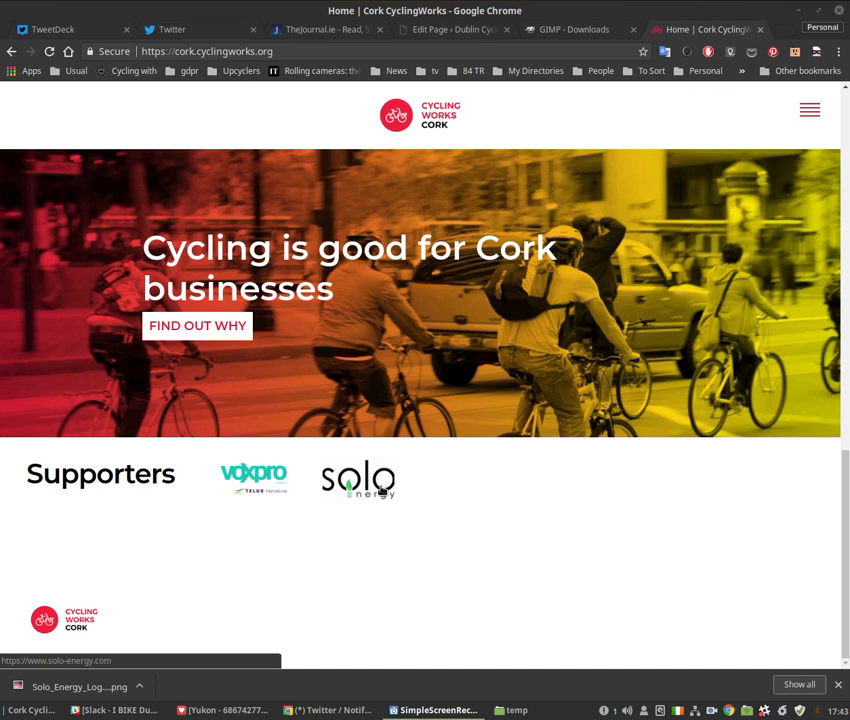
{"action": "mouse_move", "coordinate": [560, 45]}
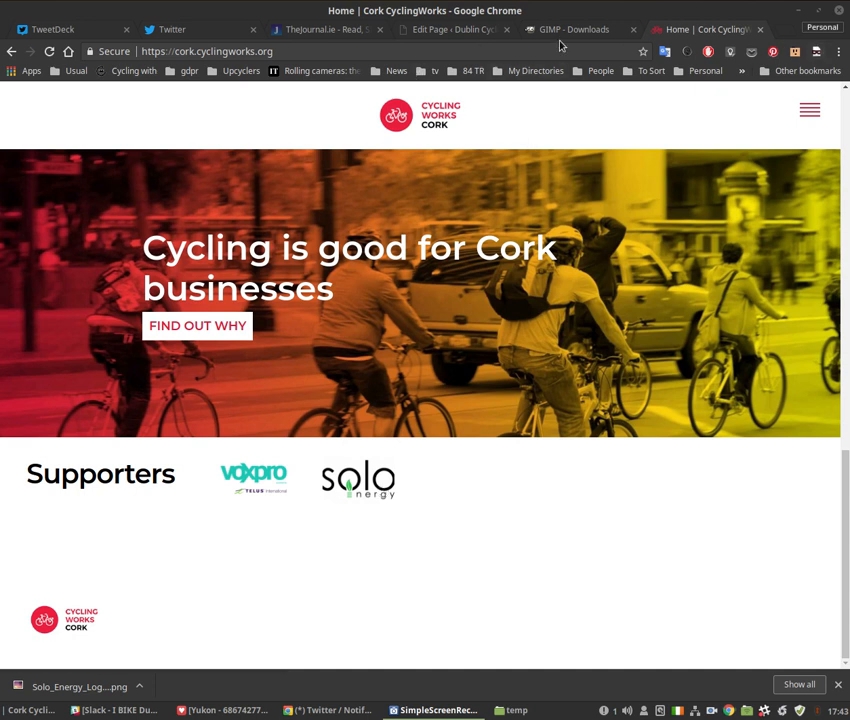
{"action": "mouse_move", "coordinate": [575, 29]}
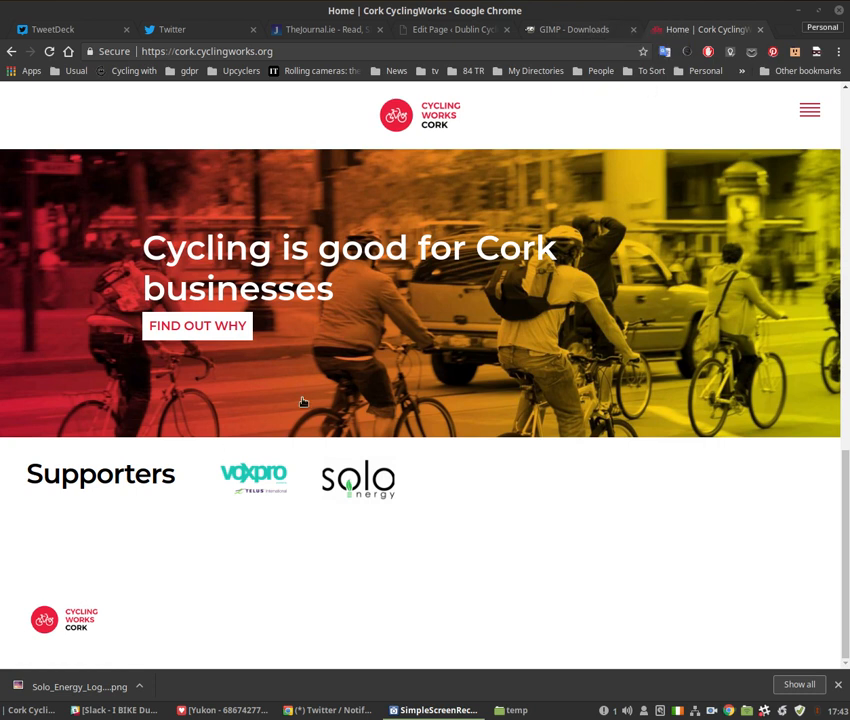
{"action": "mouse_move", "coordinate": [585, 38]}
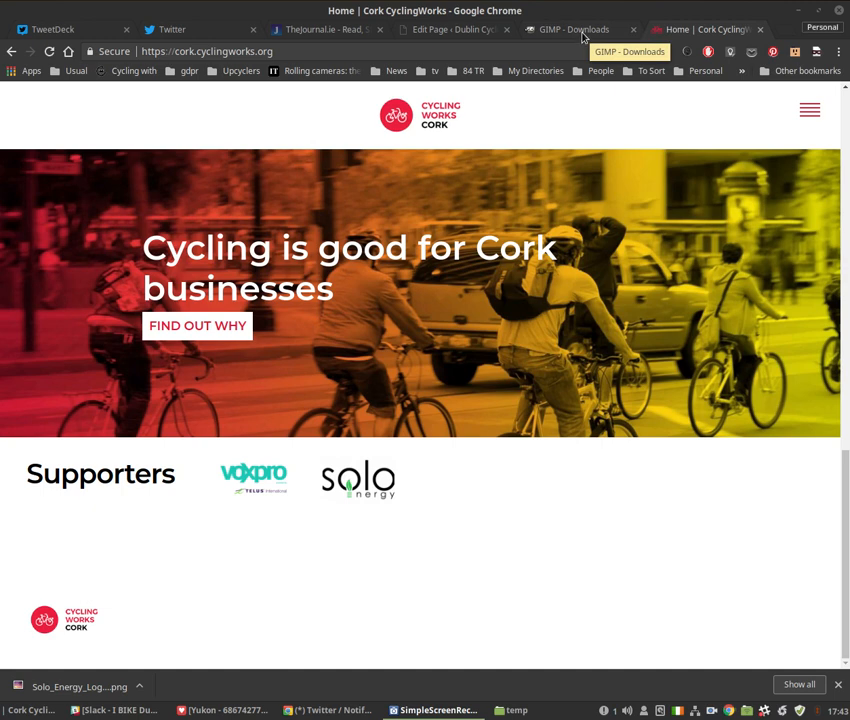
Switch Chrome to the GIMP downloads page.
{"action": "left_click", "coordinate": [573, 29]}
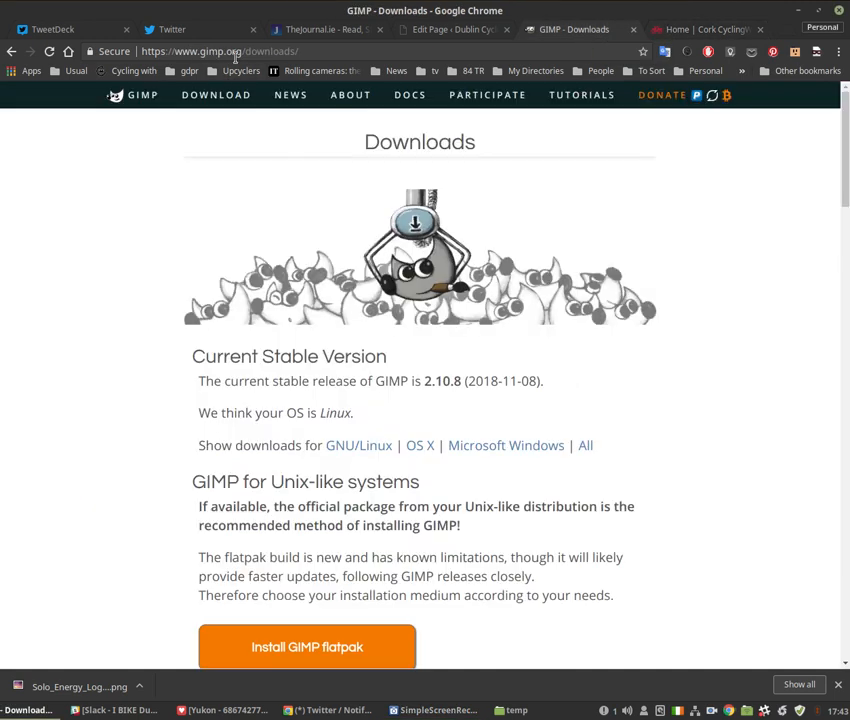
{"action": "mouse_move", "coordinate": [178, 101]}
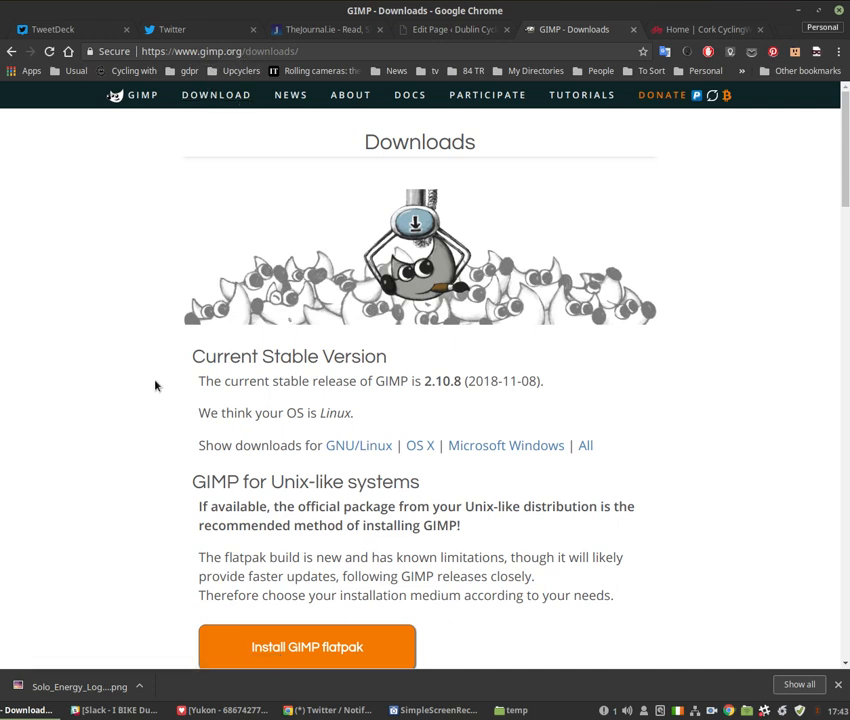
{"action": "mouse_move", "coordinate": [245, 437]}
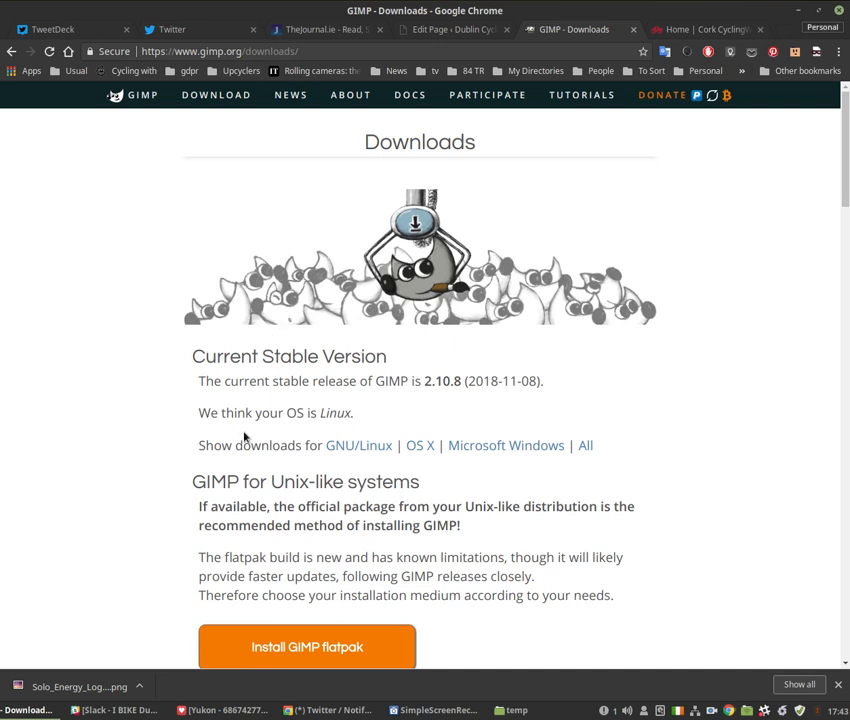
{"action": "mouse_move", "coordinate": [421, 455]}
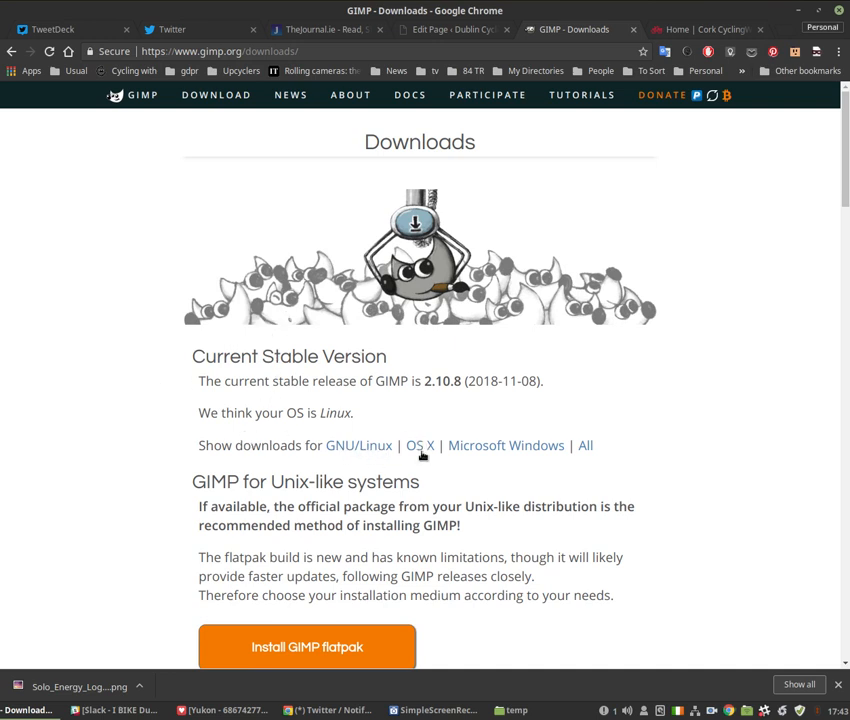
{"action": "mouse_move", "coordinate": [487, 452]}
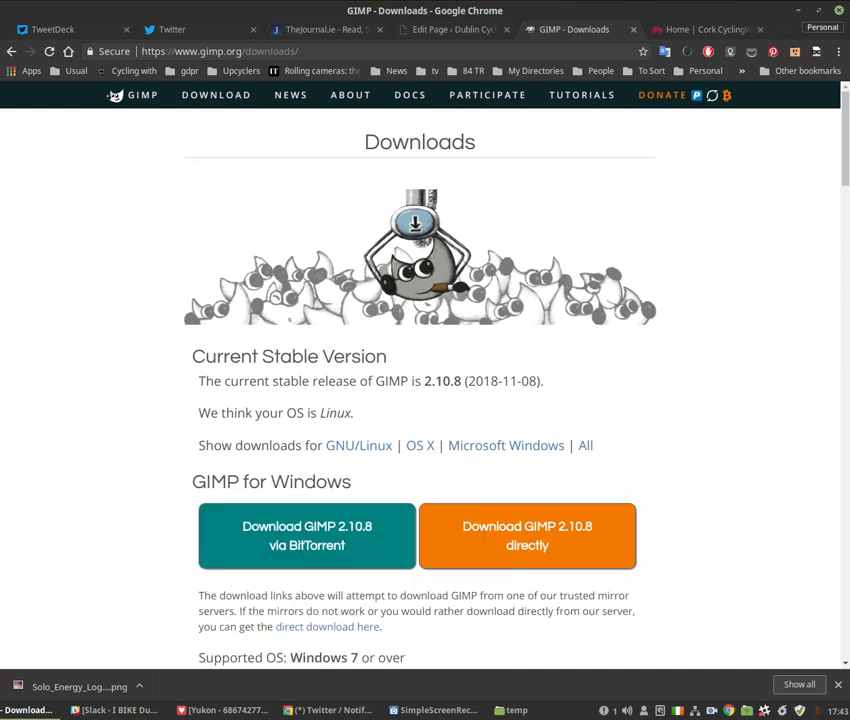
{"action": "mouse_move", "coordinate": [378, 556]}
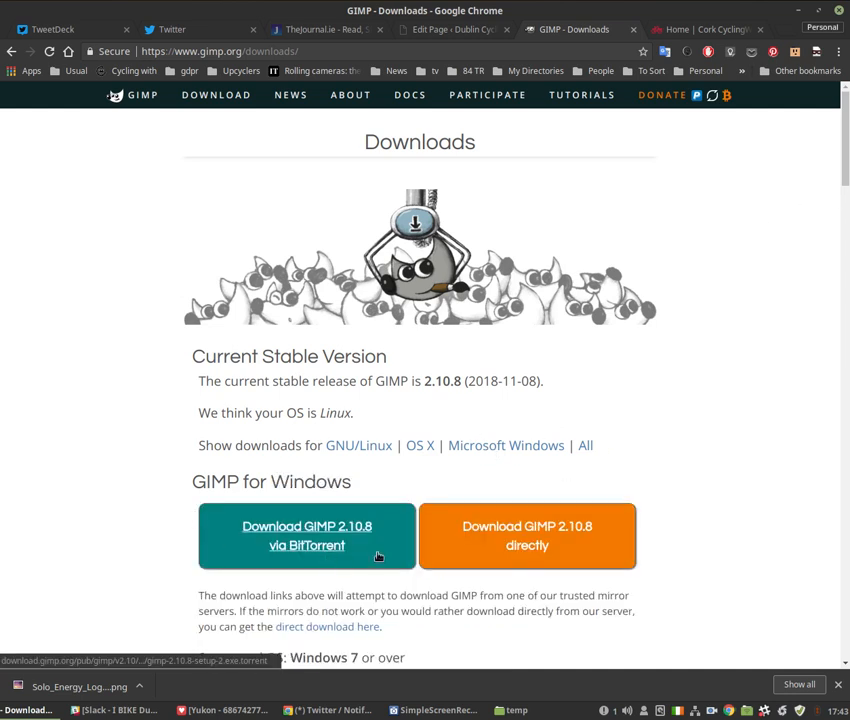
{"action": "mouse_move", "coordinate": [527, 535]}
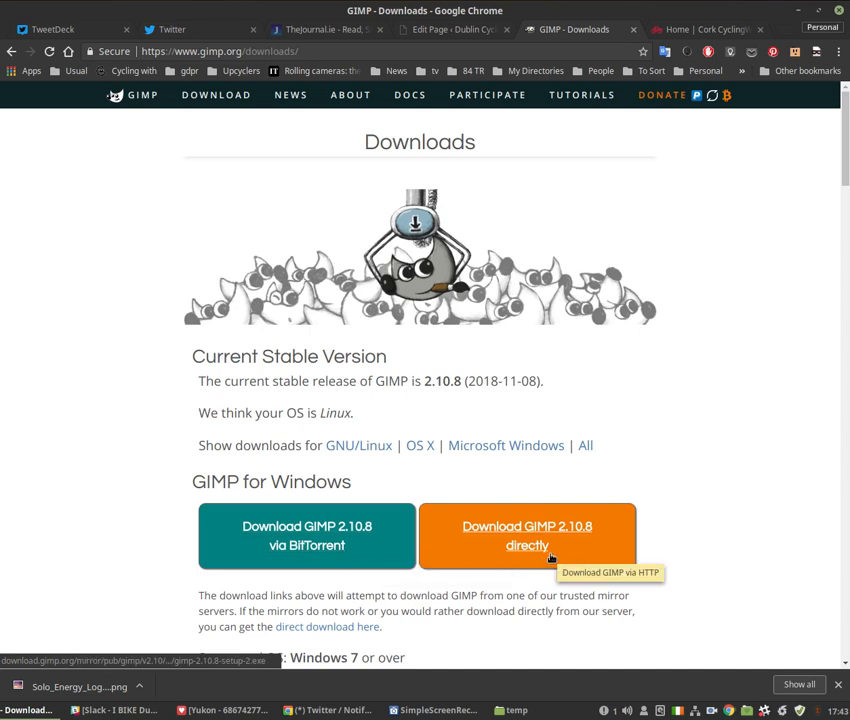
{"action": "mouse_move", "coordinate": [322, 564]}
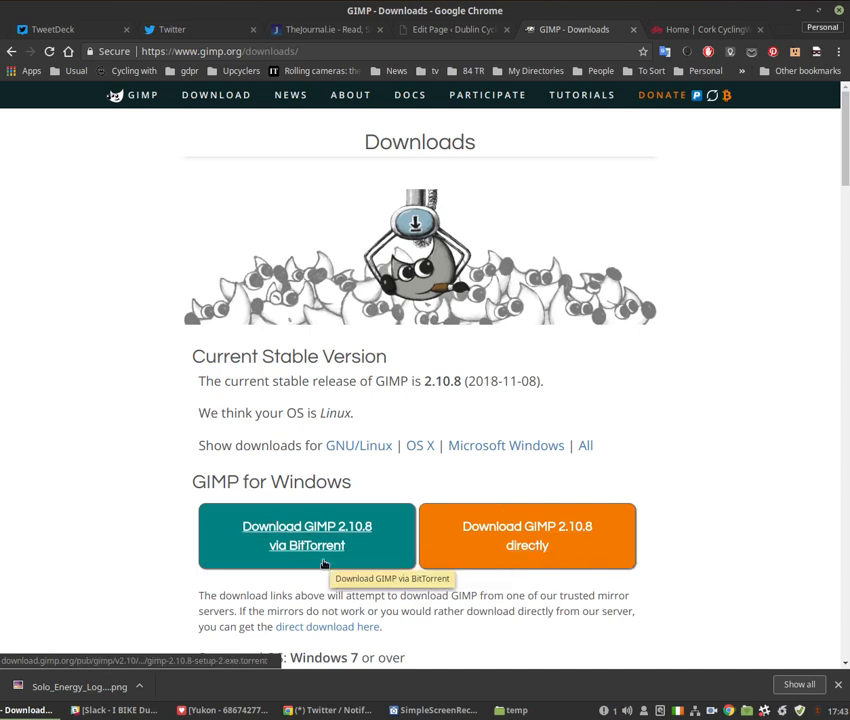
{"action": "mouse_move", "coordinate": [632, 62]}
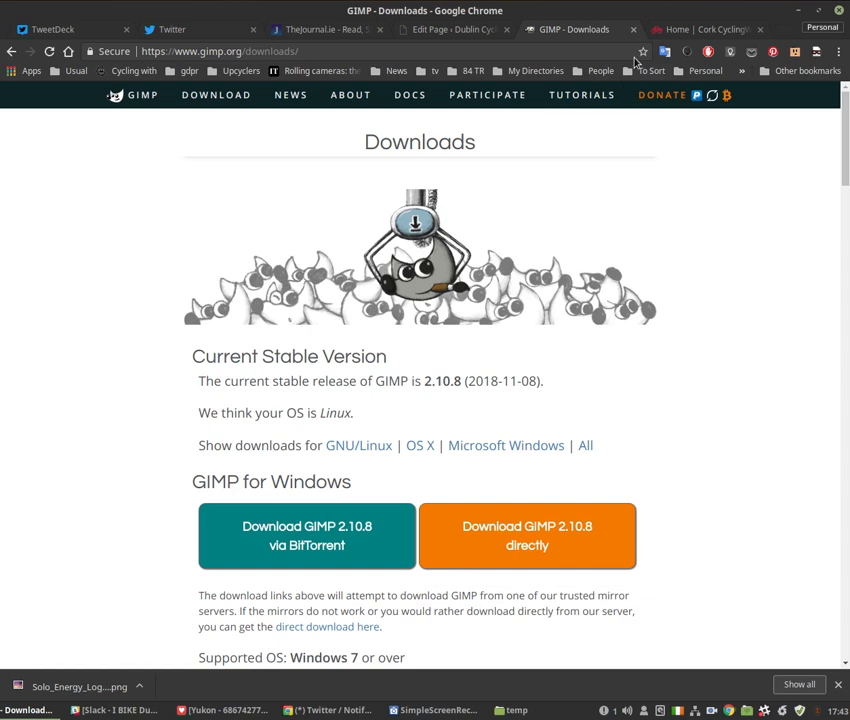
{"action": "mouse_move", "coordinate": [633, 30]}
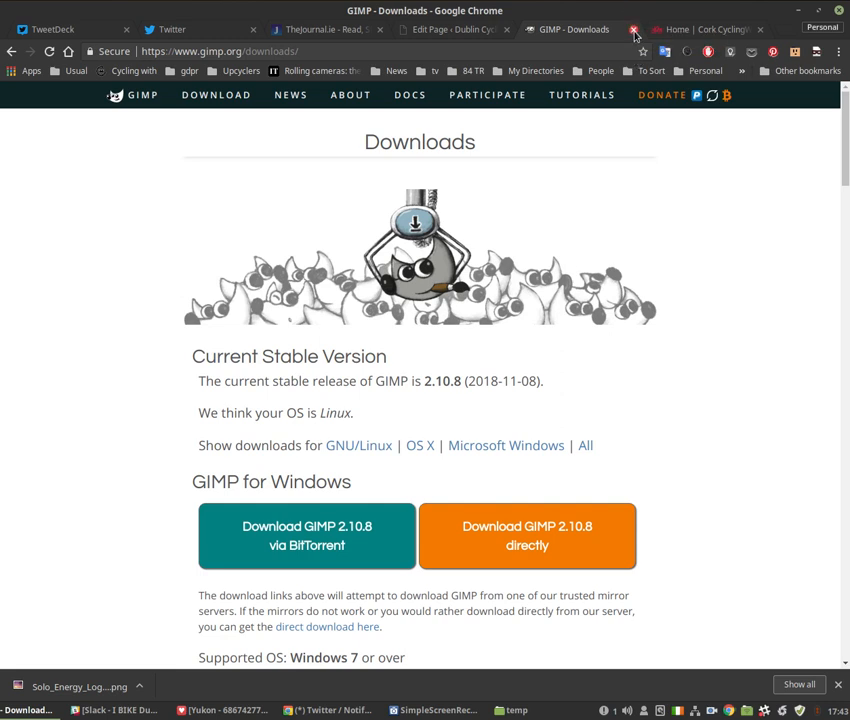
Close the GIMP tab and scroll the Dublin CyclingWorks editor to the end of the logo list at SIPTU.
{"action": "left_click", "coordinate": [633, 29]}
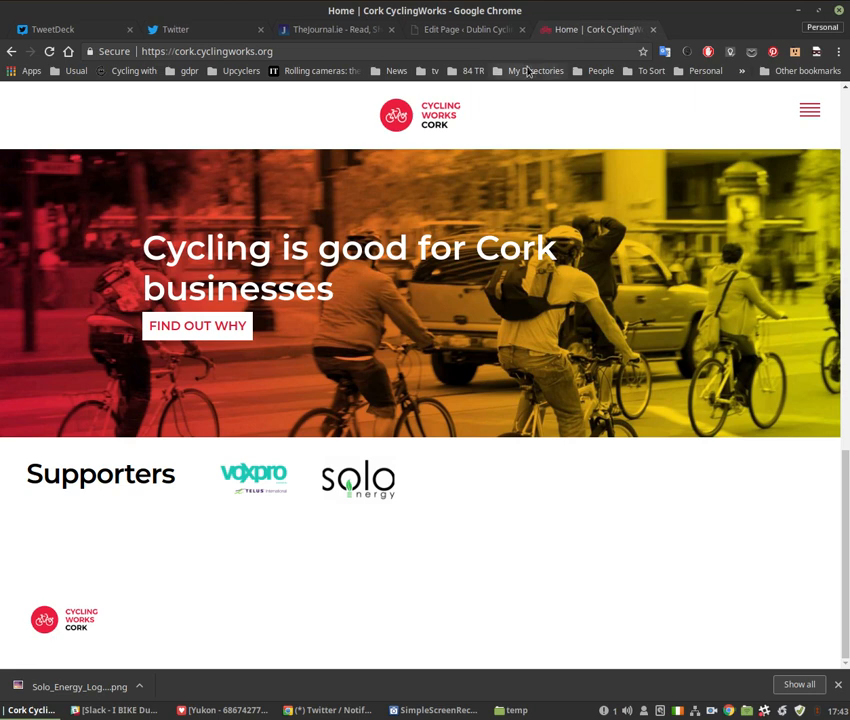
{"action": "left_click", "coordinate": [468, 29]}
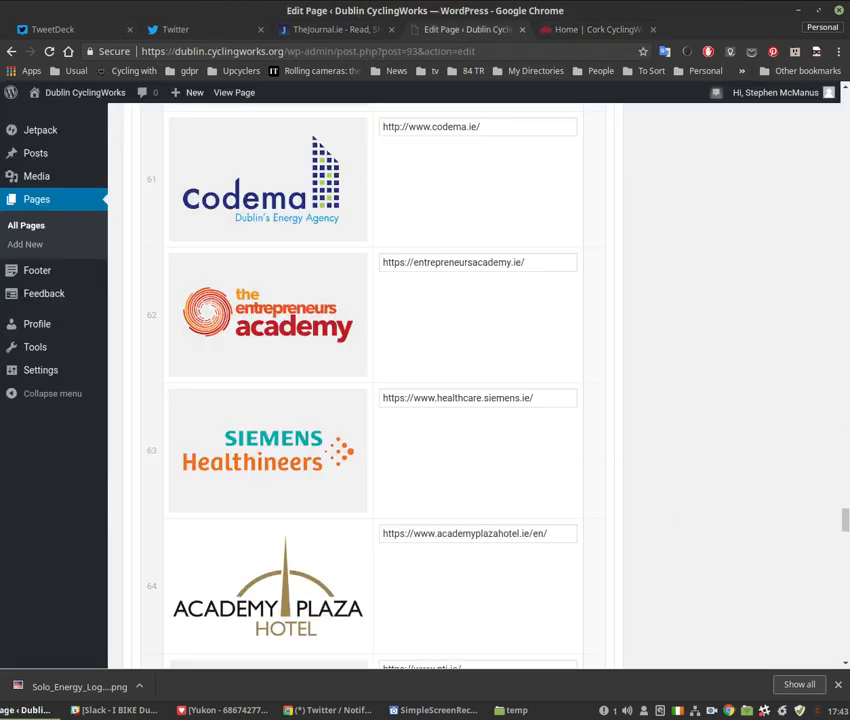
{"action": "scroll", "scroll_direction": "down", "scroll_amount": 3}
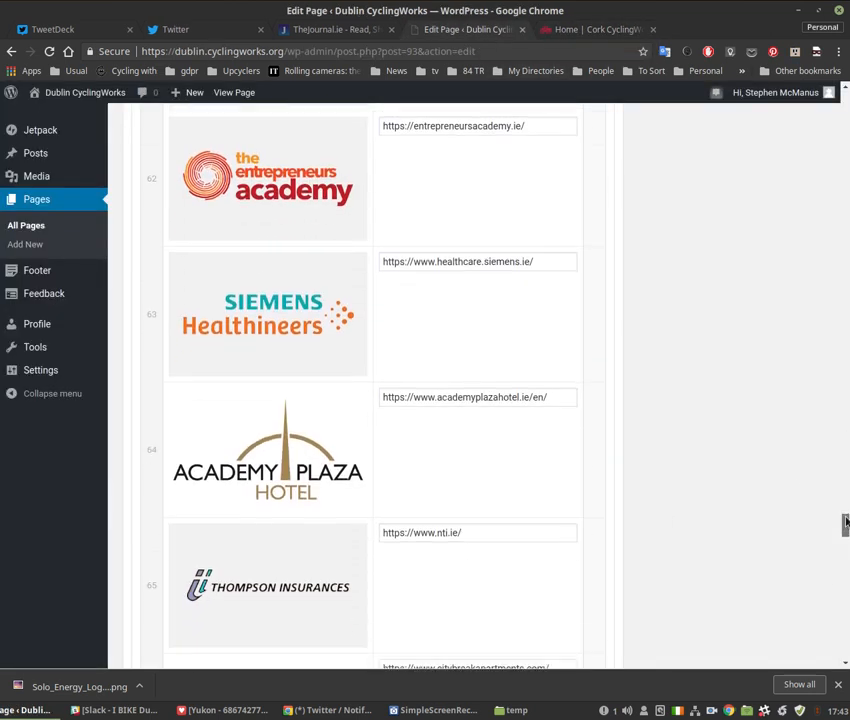
{"action": "scroll", "scroll_direction": "down", "scroll_amount": 3}
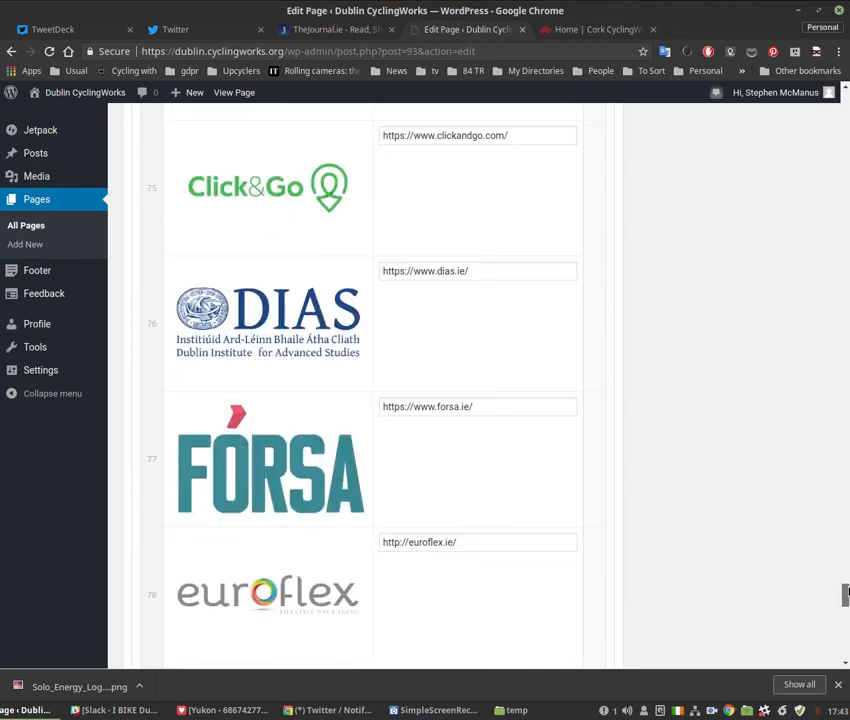
{"action": "scroll", "scroll_direction": "down", "scroll_amount": 3}
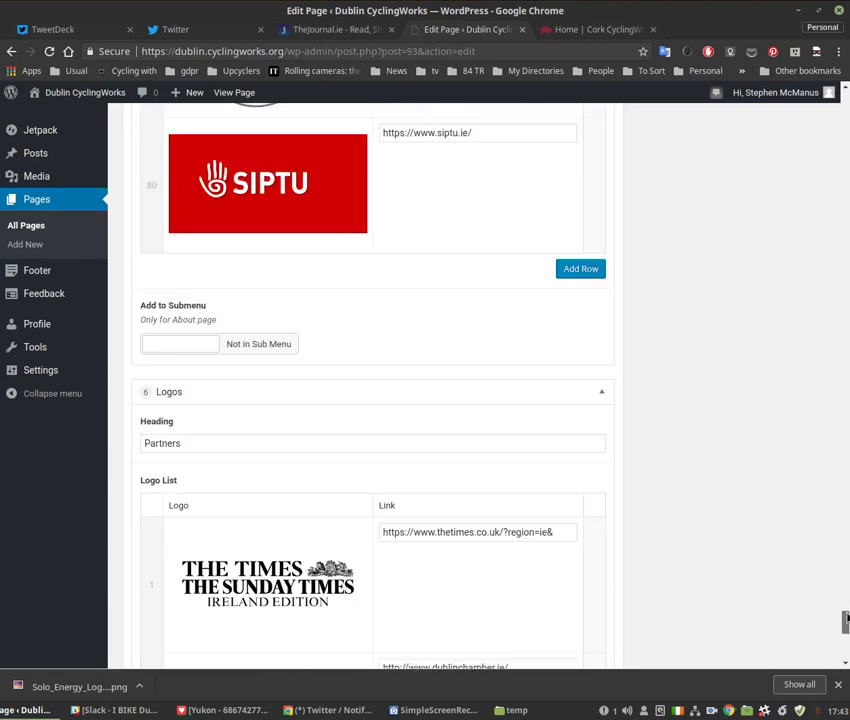
{"action": "scroll", "scroll_direction": "down", "scroll_amount": 3}
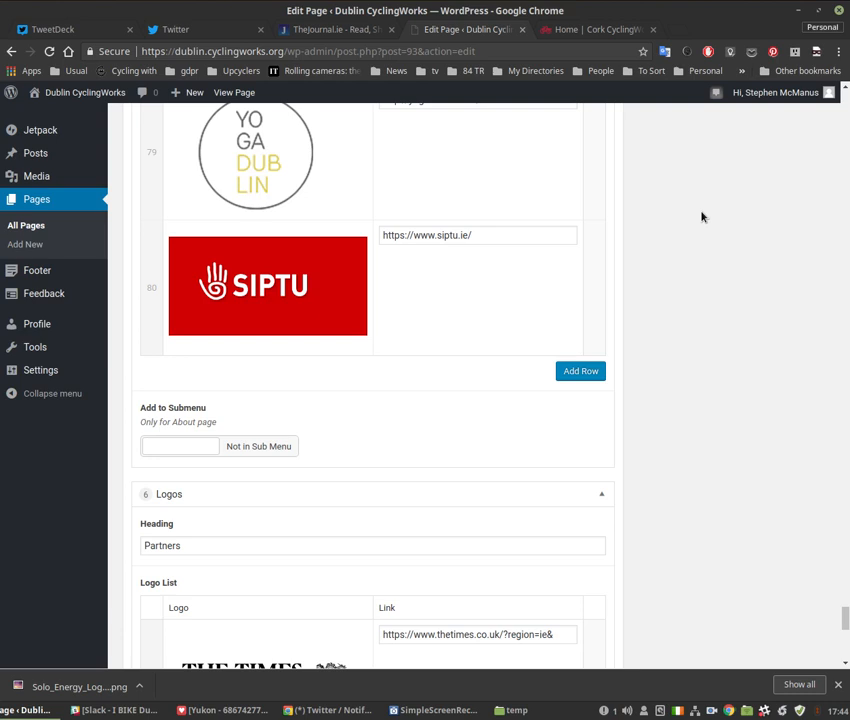
{"action": "mouse_move", "coordinate": [274, 691]}
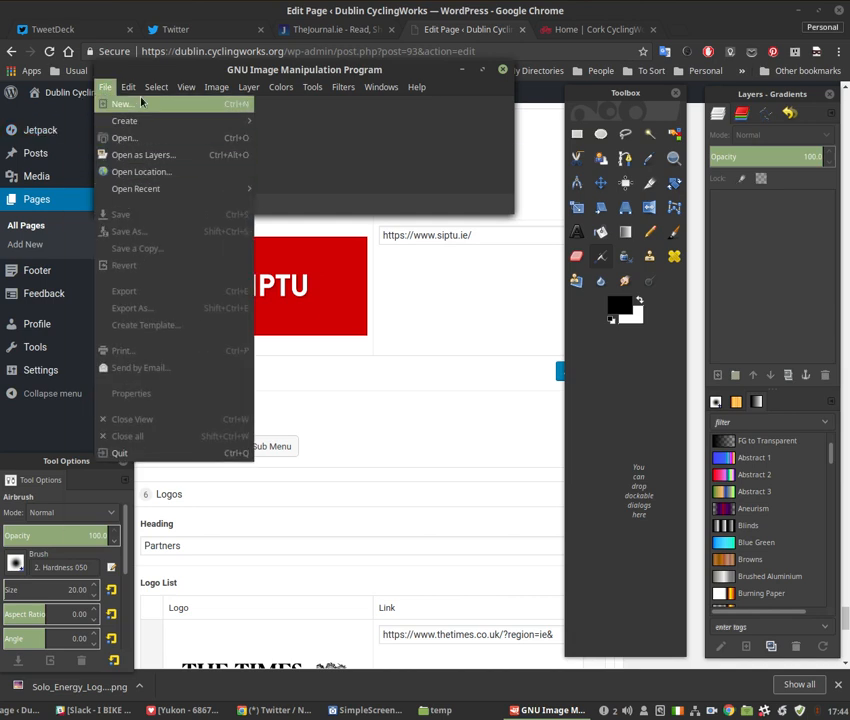
Create a new blank image 444 by 278 pixels via File > New.
{"action": "left_click", "coordinate": [121, 104]}
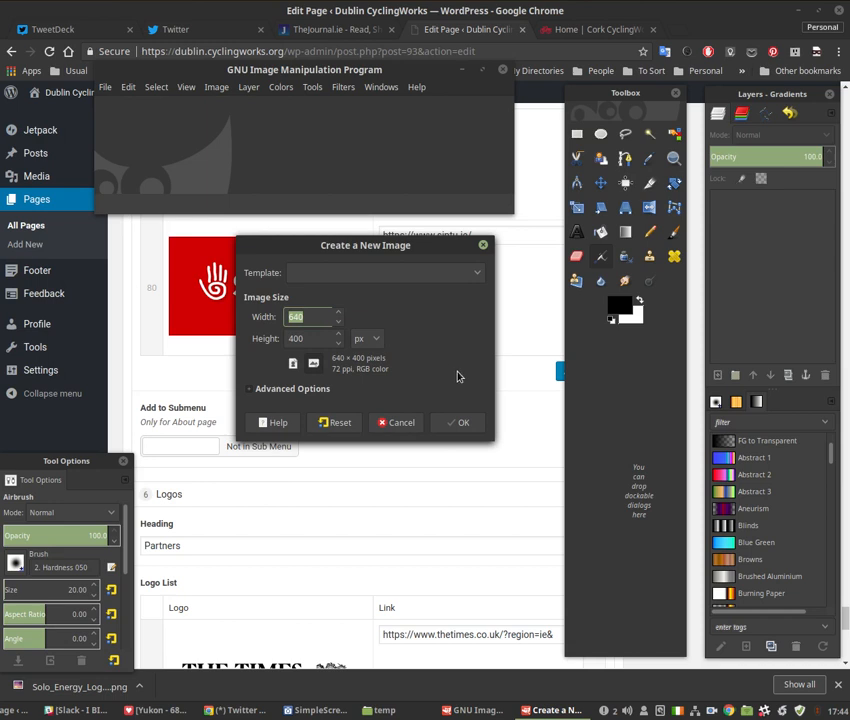
{"action": "type", "text": "444"}
{"action": "left_click", "coordinate": [309, 338]}
{"action": "type", "text": "278"}
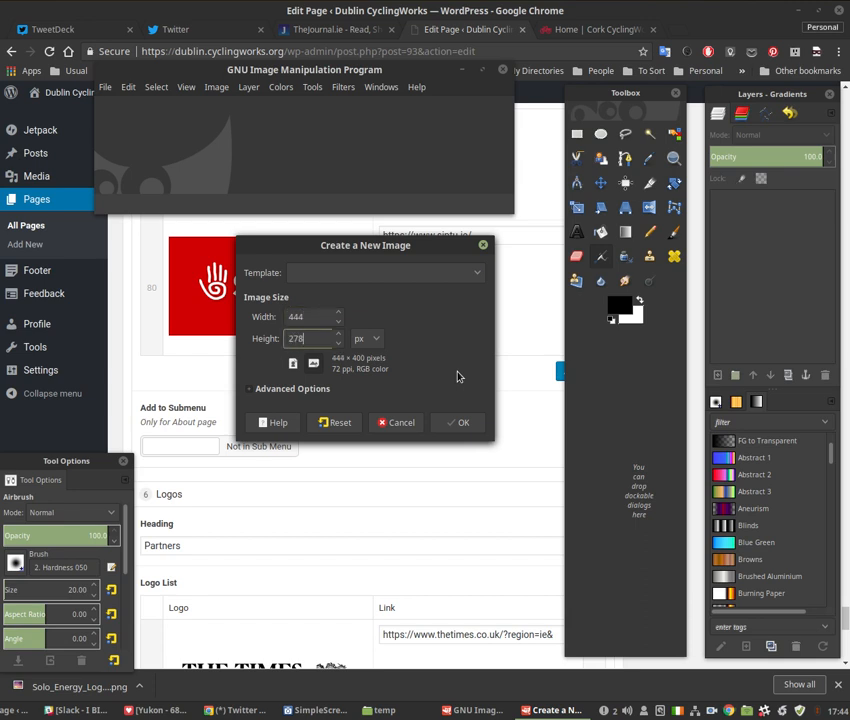
{"action": "left_click", "coordinate": [458, 422]}
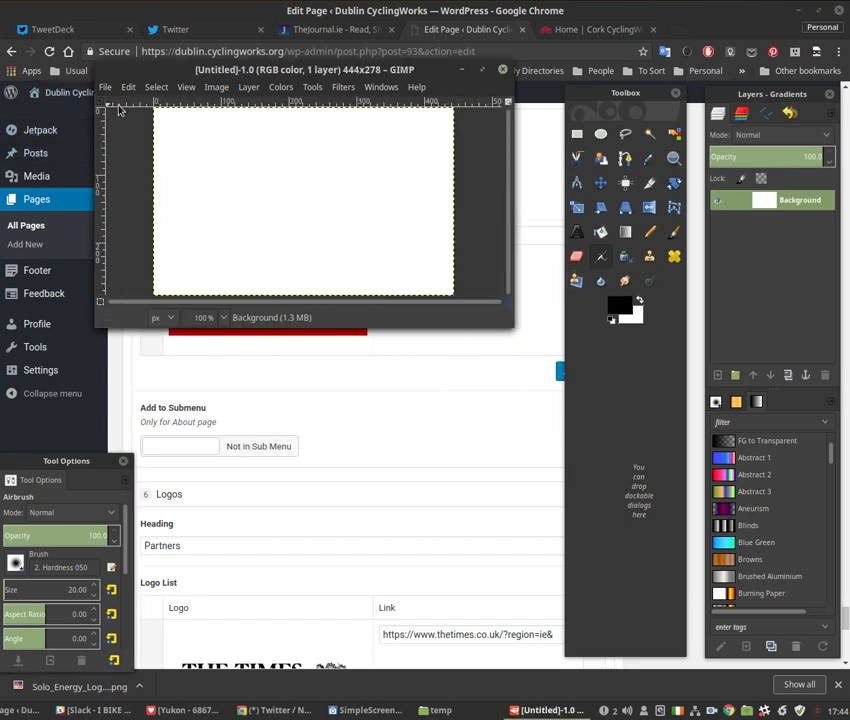
{"action": "left_click", "coordinate": [105, 87]}
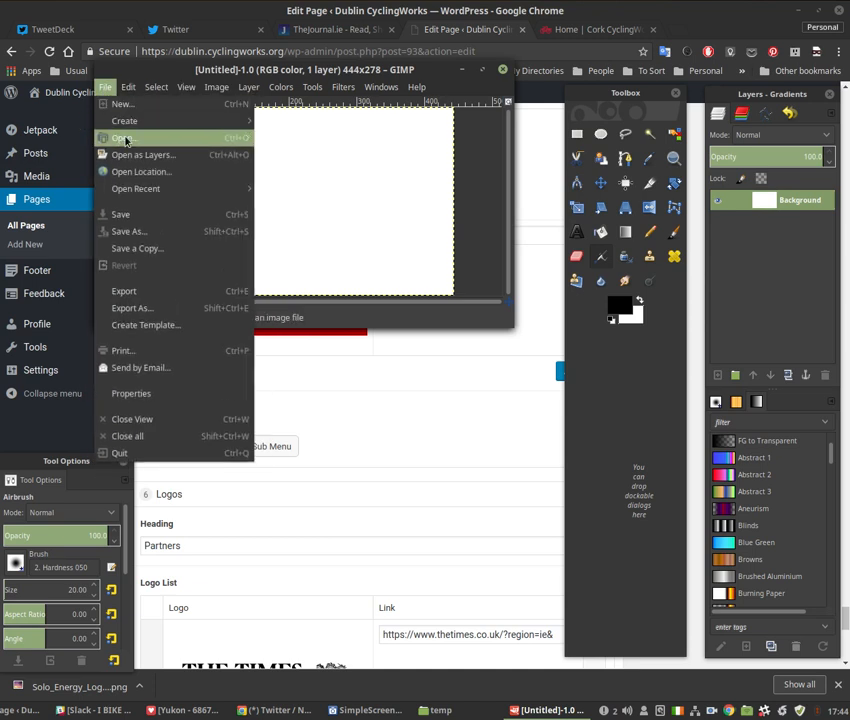
{"action": "mouse_move", "coordinate": [143, 155]}
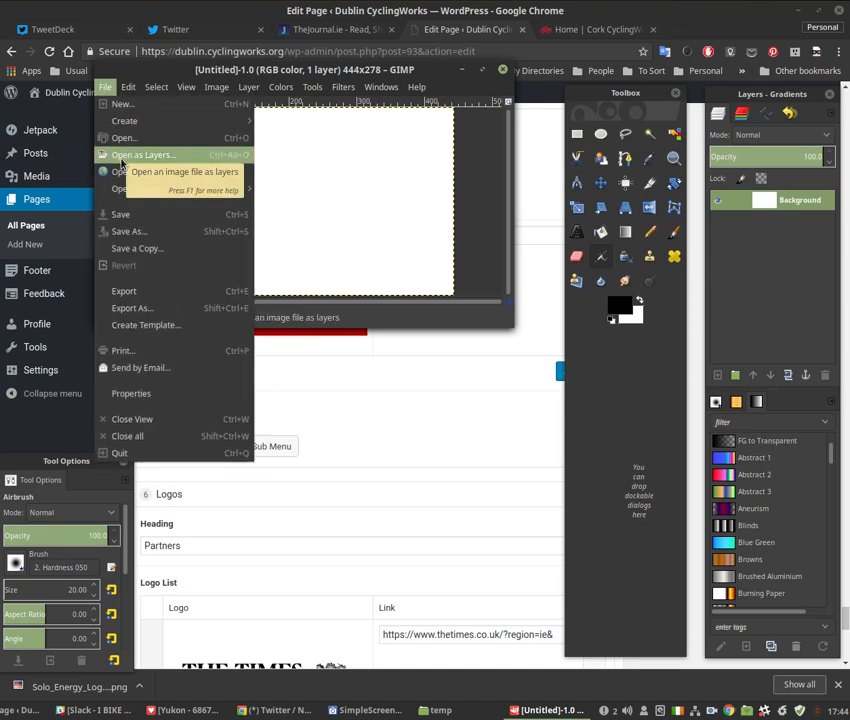
Import Solo_Energy_Logo_Black_text.png as a second layer above the background.
{"action": "left_click", "coordinate": [123, 137]}
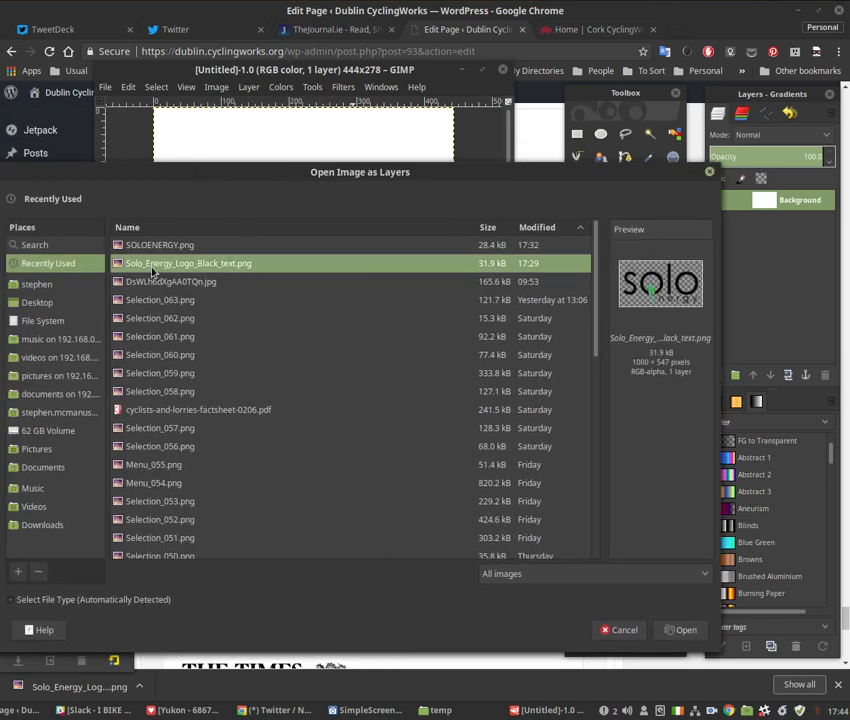
{"action": "mouse_move", "coordinate": [658, 413]}
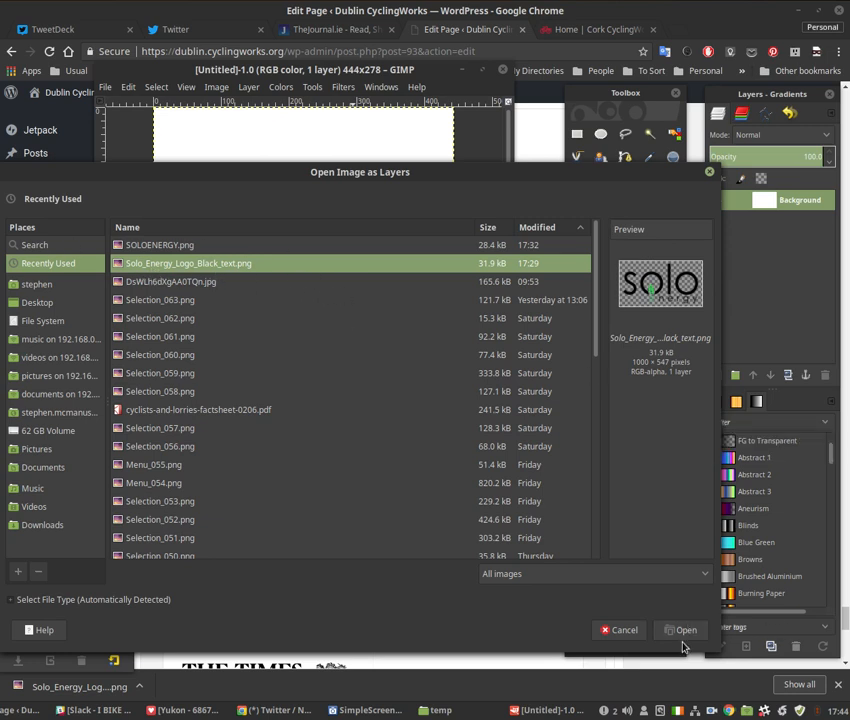
{"action": "left_click", "coordinate": [685, 630]}
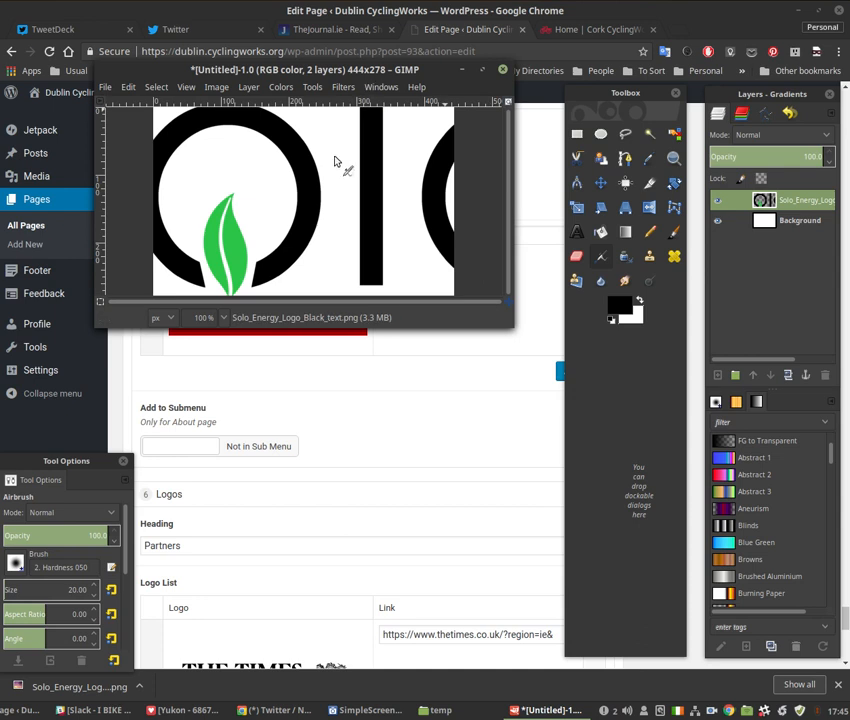
Scale the logo layer from 1000×547 down to 470×257 so it fits the canvas.
{"action": "left_click", "coordinate": [248, 87]}
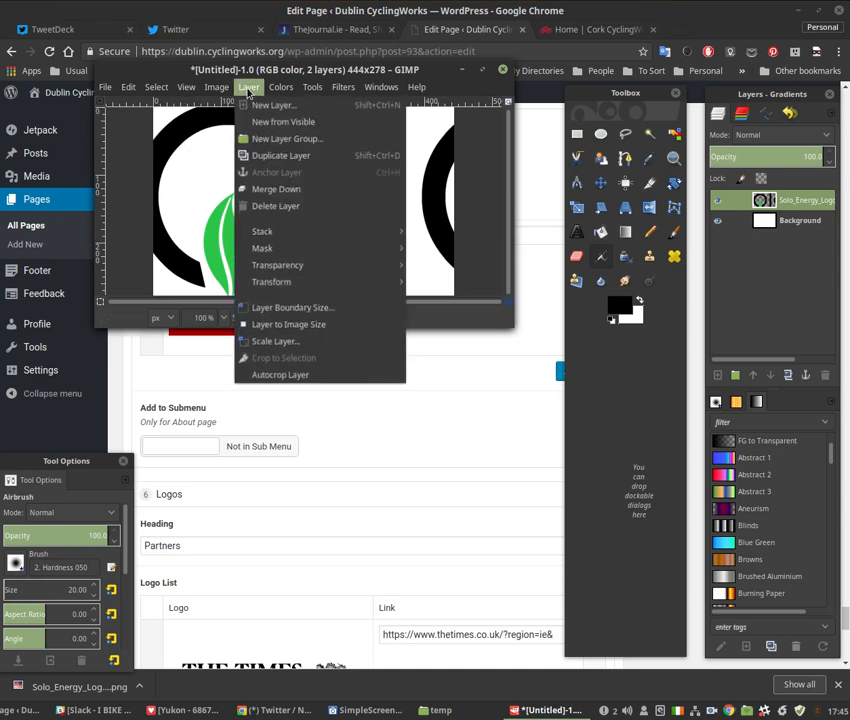
{"action": "left_click", "coordinate": [273, 341]}
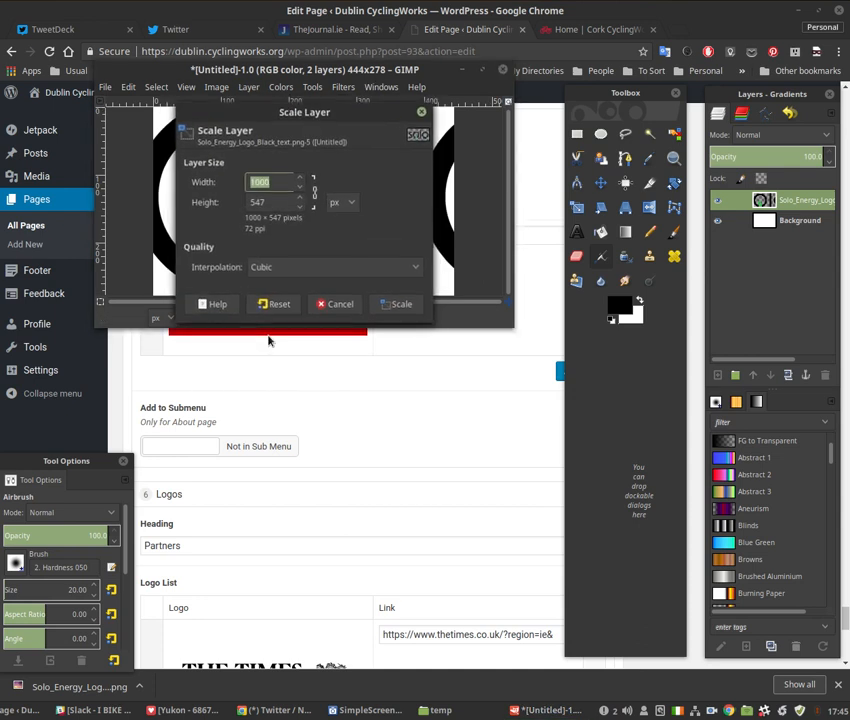
{"action": "left_click", "coordinate": [311, 186]}
{"action": "type", "text": "470"}
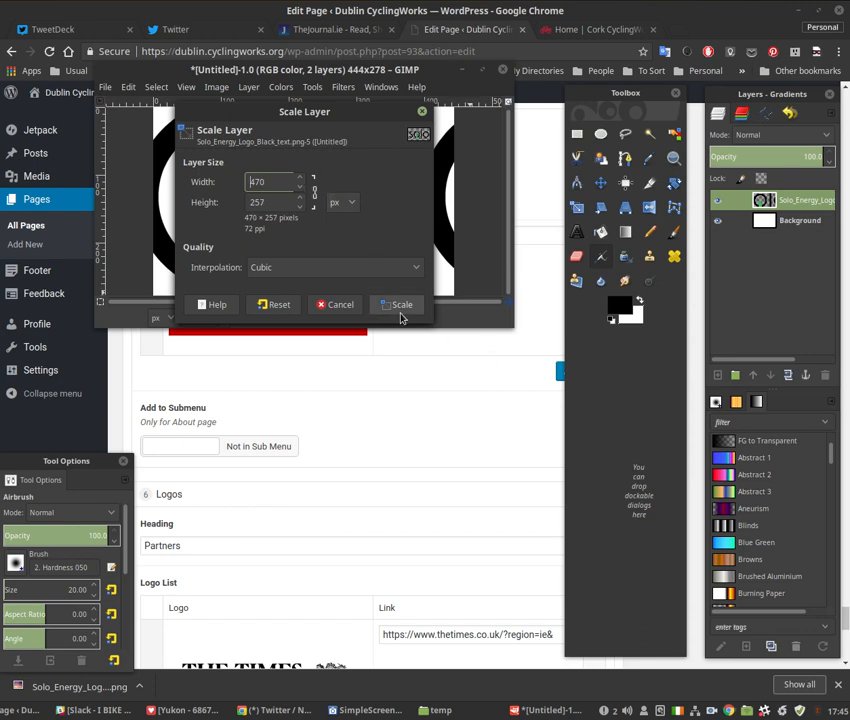
{"action": "left_click", "coordinate": [397, 304]}
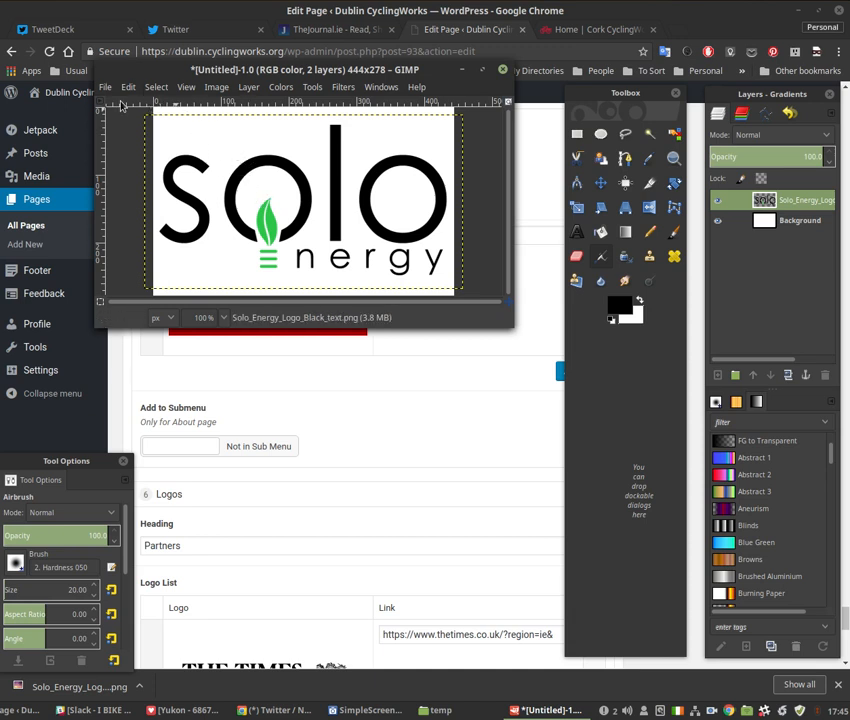
{"action": "left_click", "coordinate": [105, 87]}
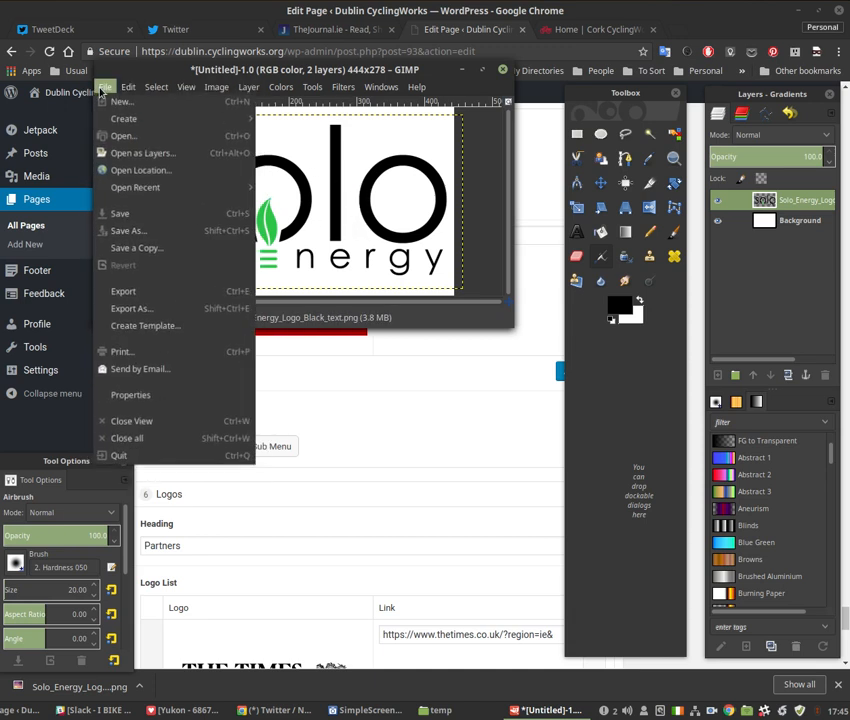
{"action": "mouse_move", "coordinate": [129, 307]}
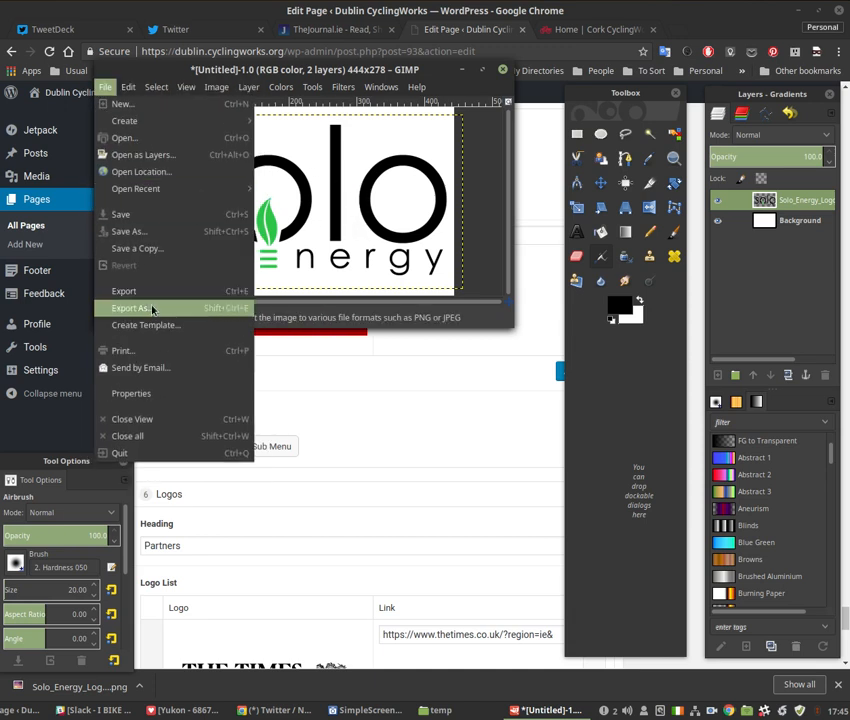
Export the image as SOLOENERGY.png into the temp folder, overwriting the existing file.
{"action": "left_click", "coordinate": [130, 307]}
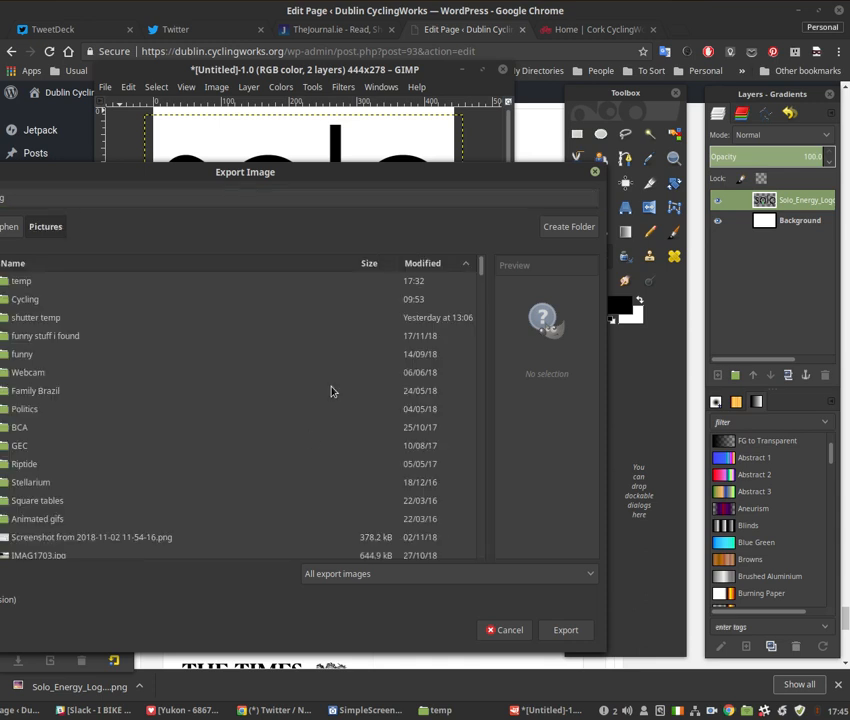
{"action": "double_click", "coordinate": [21, 280]}
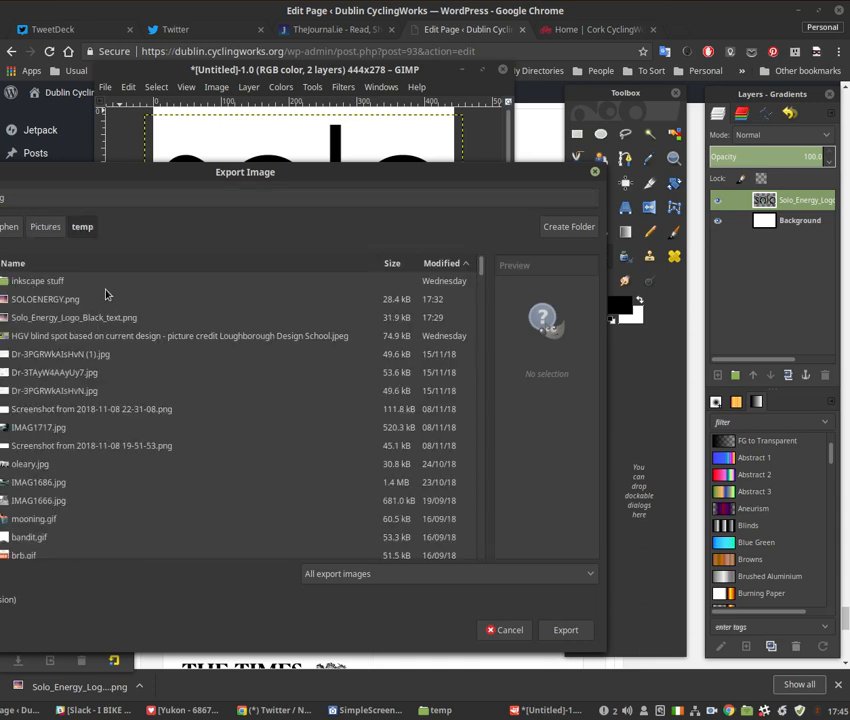
{"action": "left_click", "coordinate": [44, 299]}
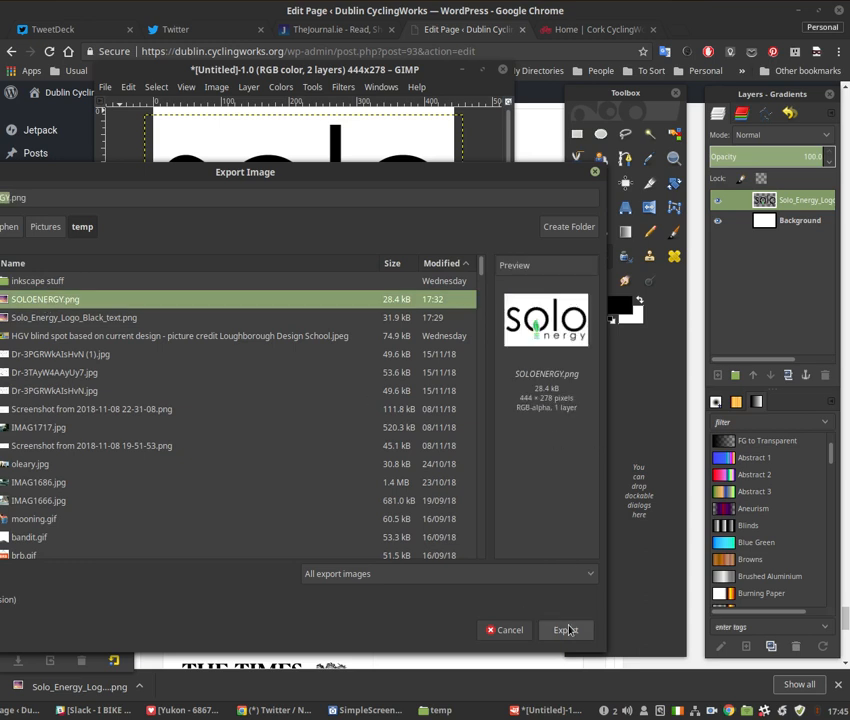
{"action": "left_click", "coordinate": [566, 630]}
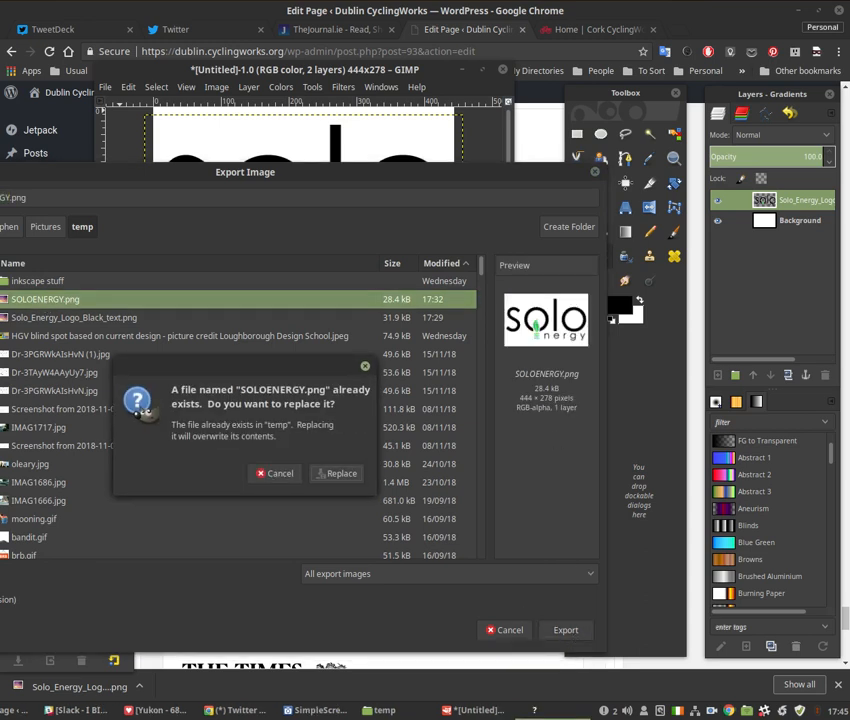
{"action": "left_click", "coordinate": [341, 473]}
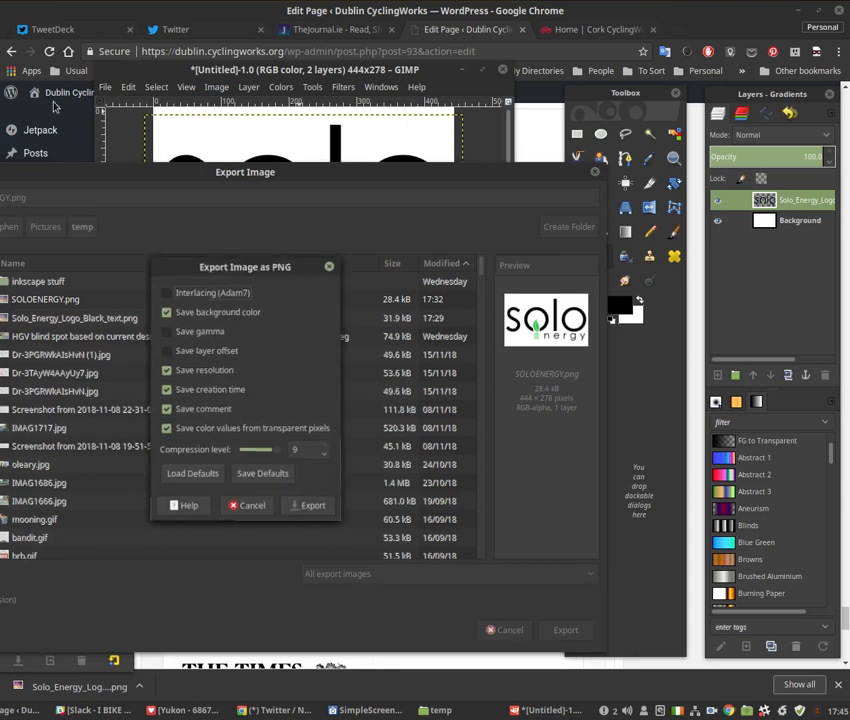
{"action": "left_click", "coordinate": [312, 505]}
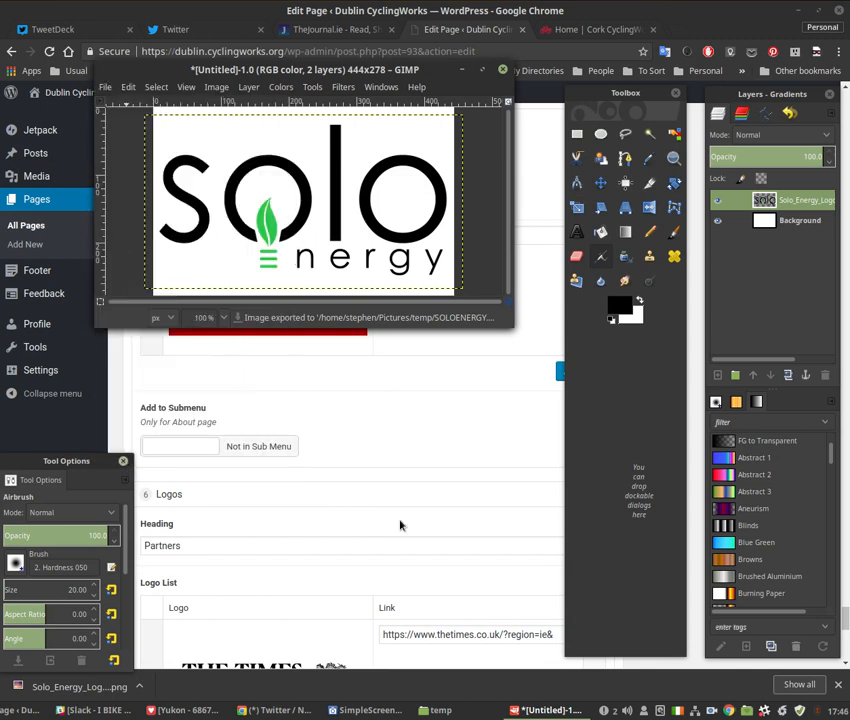
{"action": "mouse_move", "coordinate": [323, 453]}
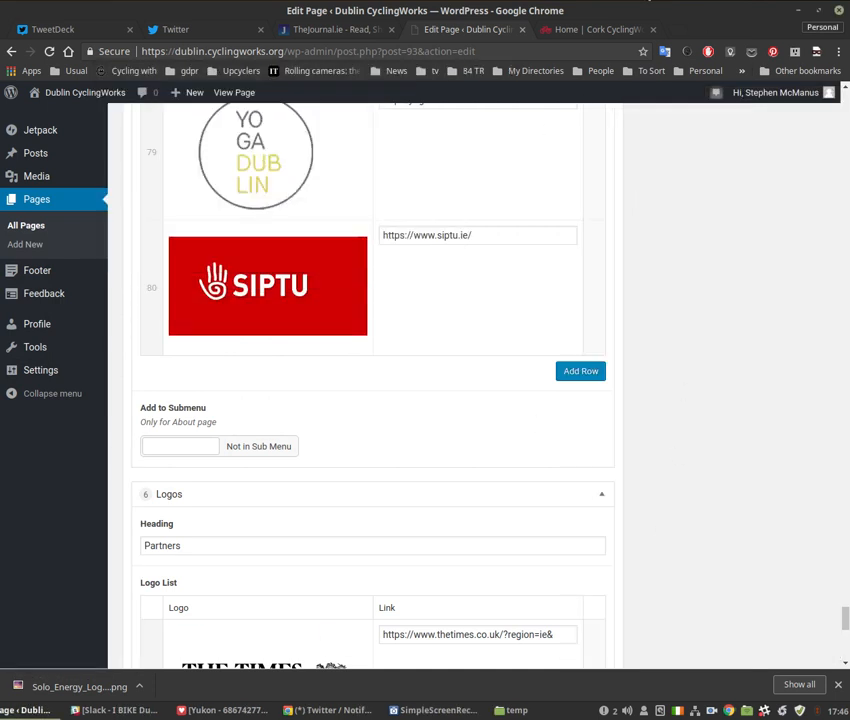
{"action": "mouse_move", "coordinate": [580, 371]}
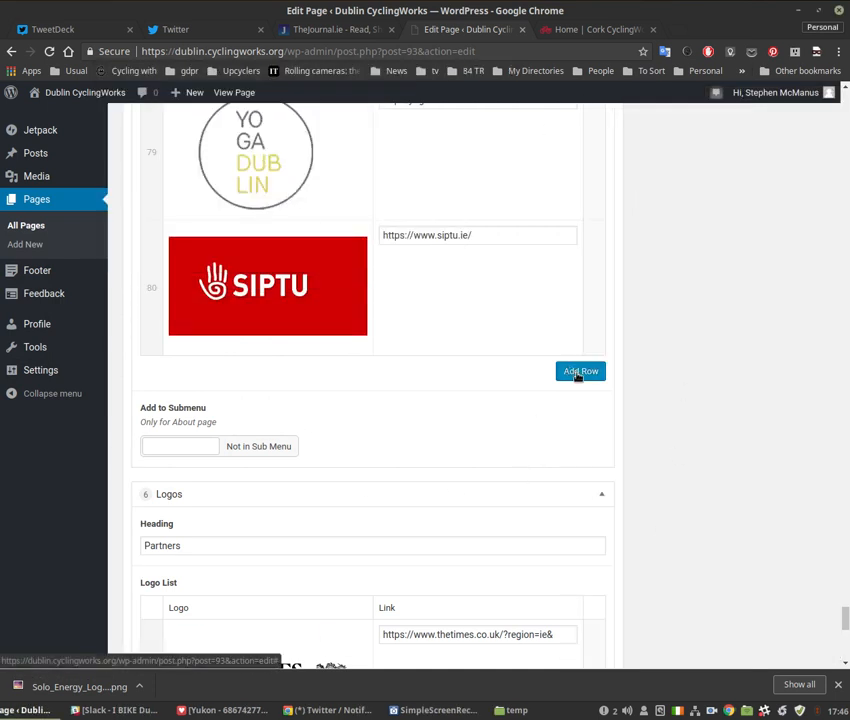
Add empty logo row 81 below SIPTU and locate SOLOENERGY.png in the media library.
{"action": "left_click", "coordinate": [580, 371]}
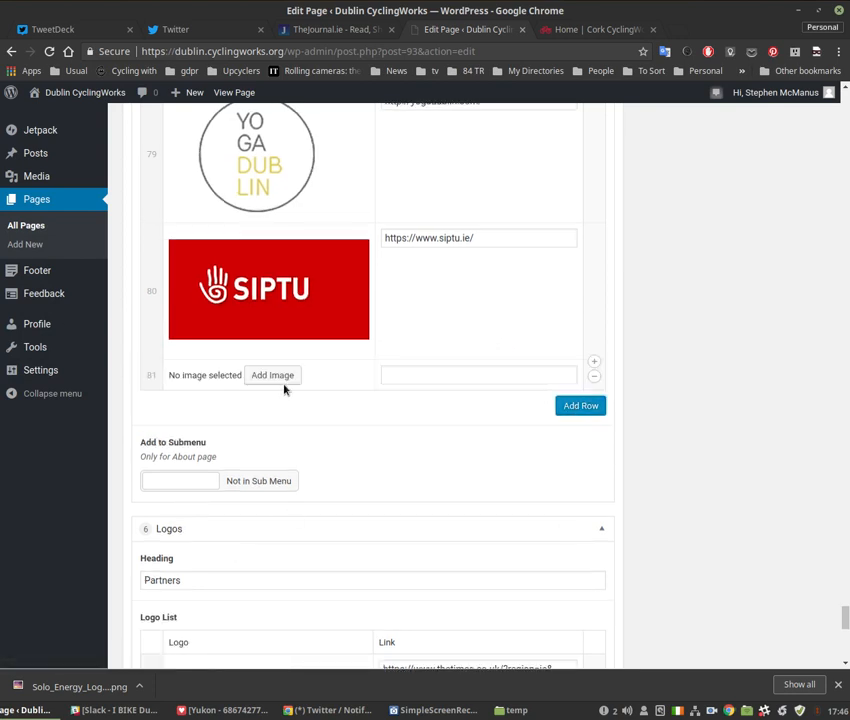
{"action": "left_click", "coordinate": [272, 375]}
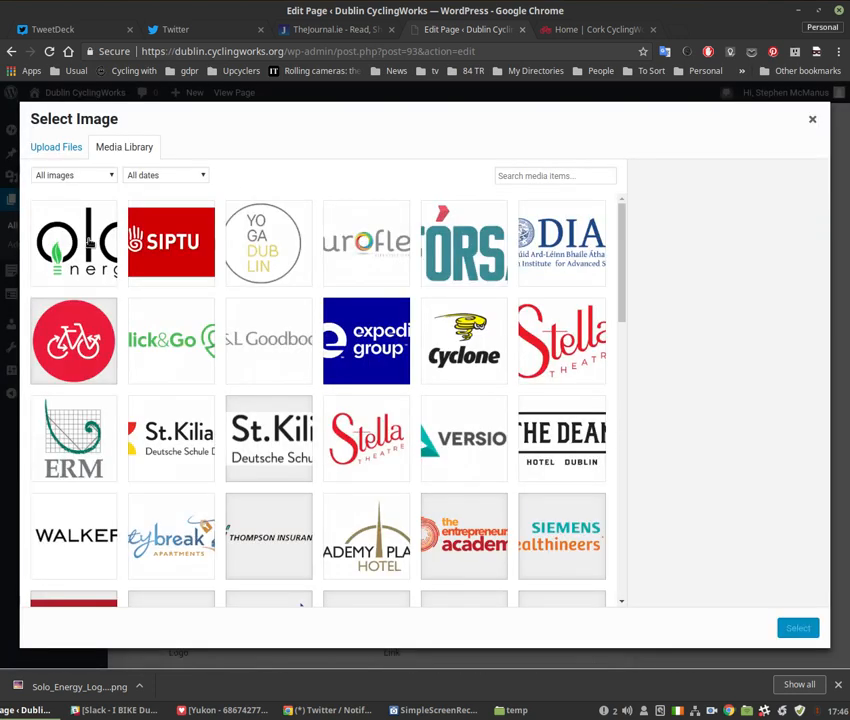
{"action": "left_click", "coordinate": [73, 241]}
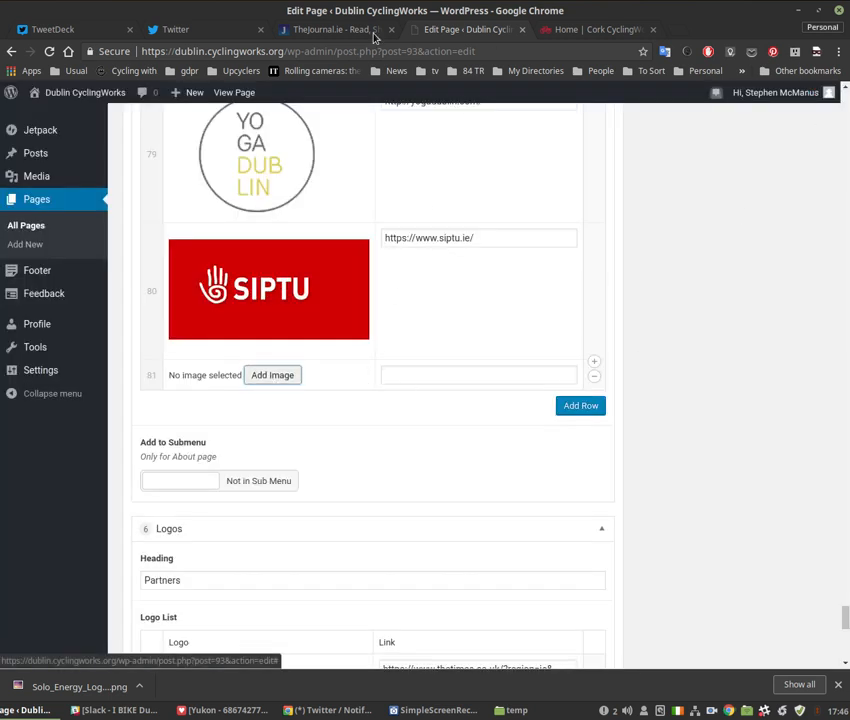
Compare the Version logo's size in the library, then close the image picker without choosing.
{"action": "left_click", "coordinate": [272, 375]}
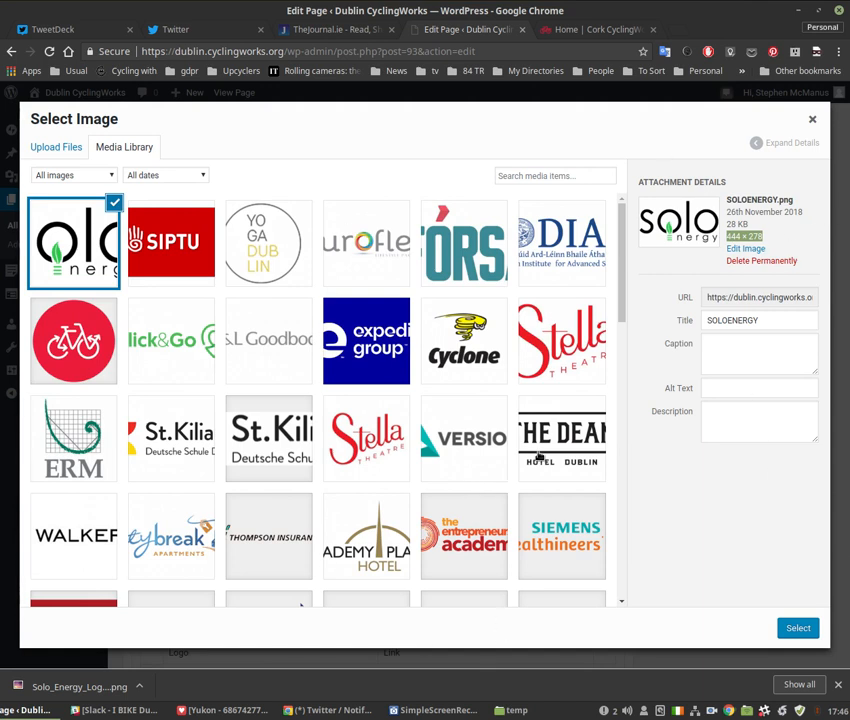
{"action": "left_click", "coordinate": [463, 438]}
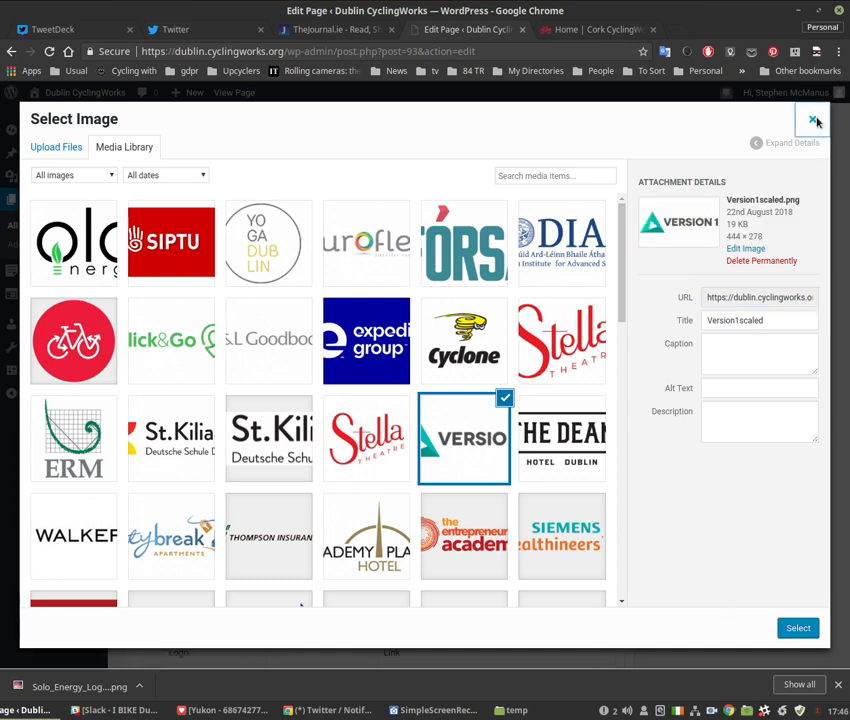
{"action": "left_click", "coordinate": [813, 119]}
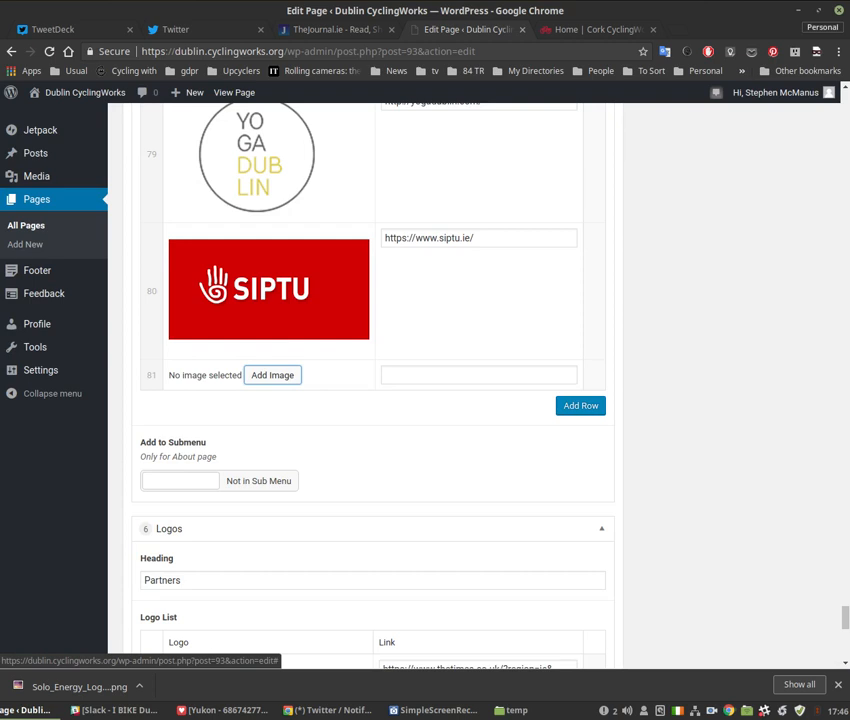